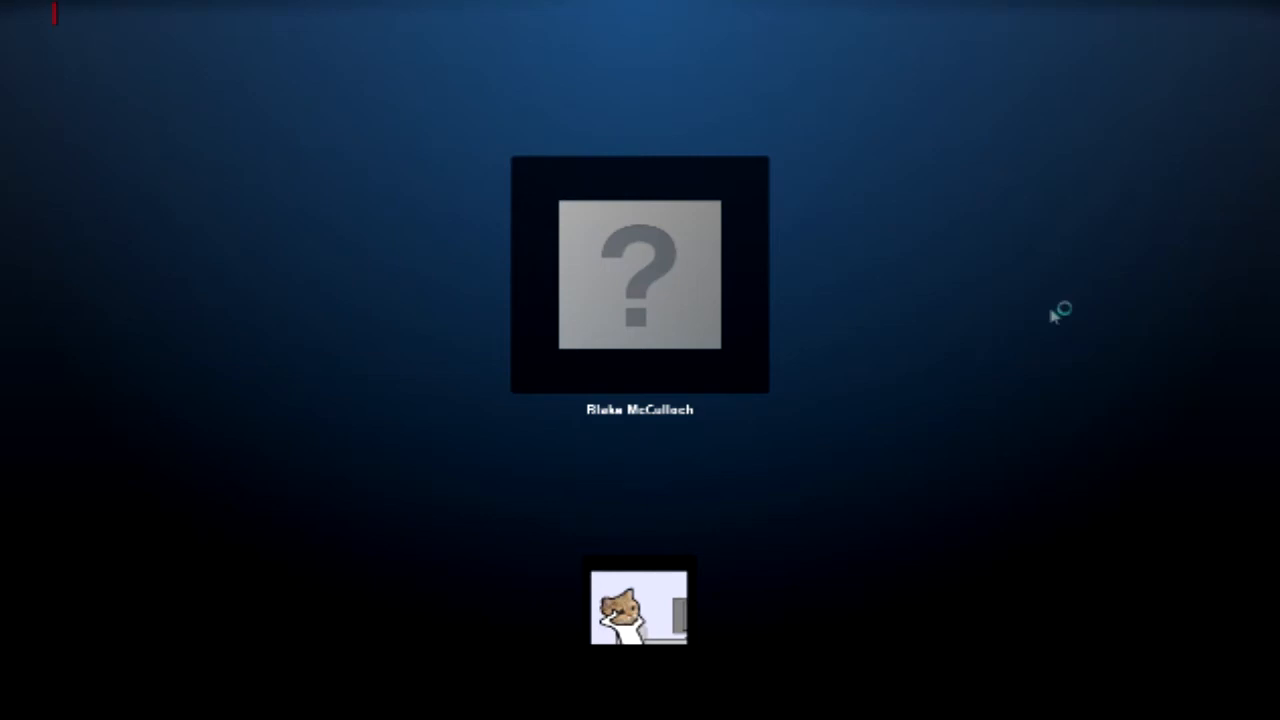
mouse_move(1180, 486)
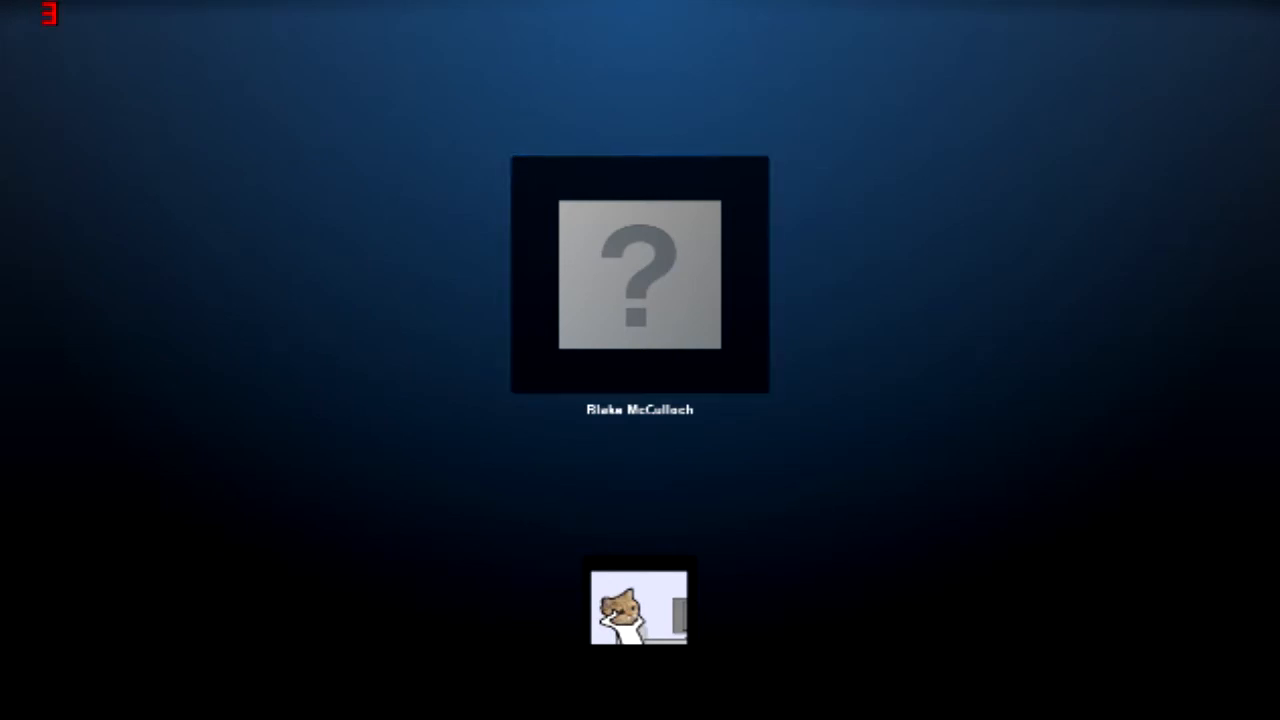
Wait in the multiplayer lobby until the cat-avatar player joins as second player
click(640, 284)
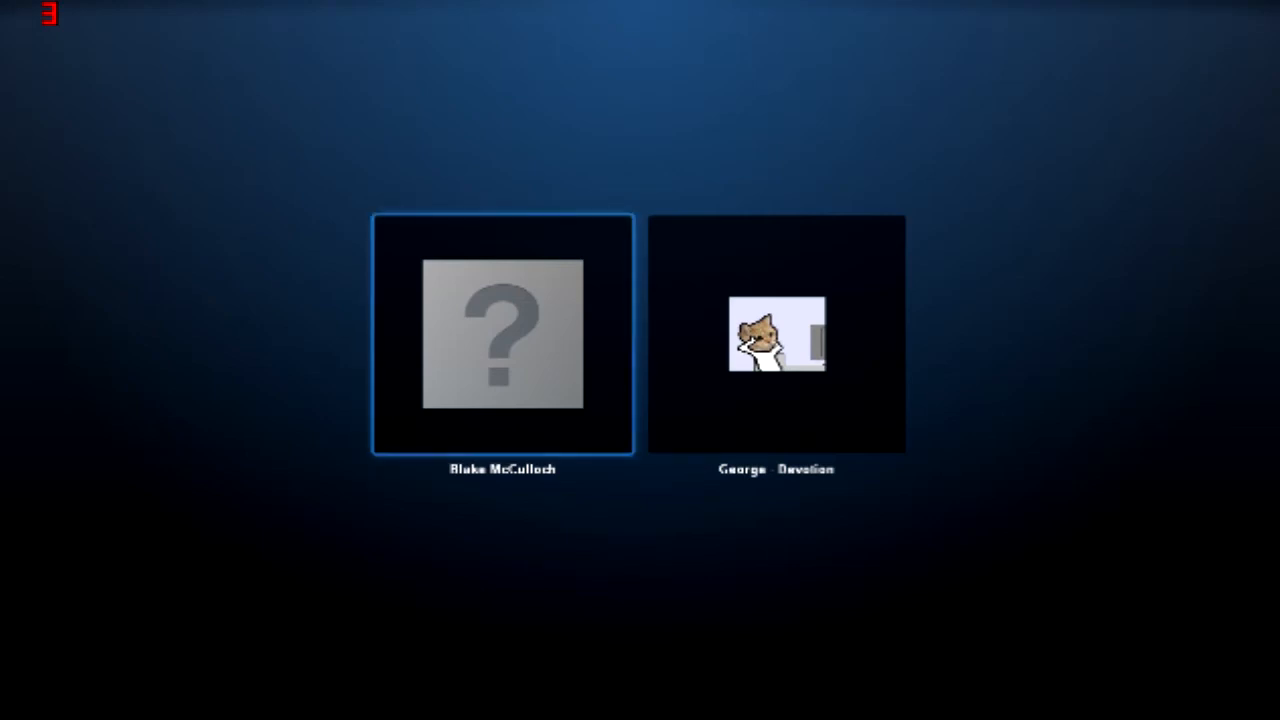
Move the cat-avatar player's tile into the first lobby slot, ahead of the question-mark player
click(502, 340)
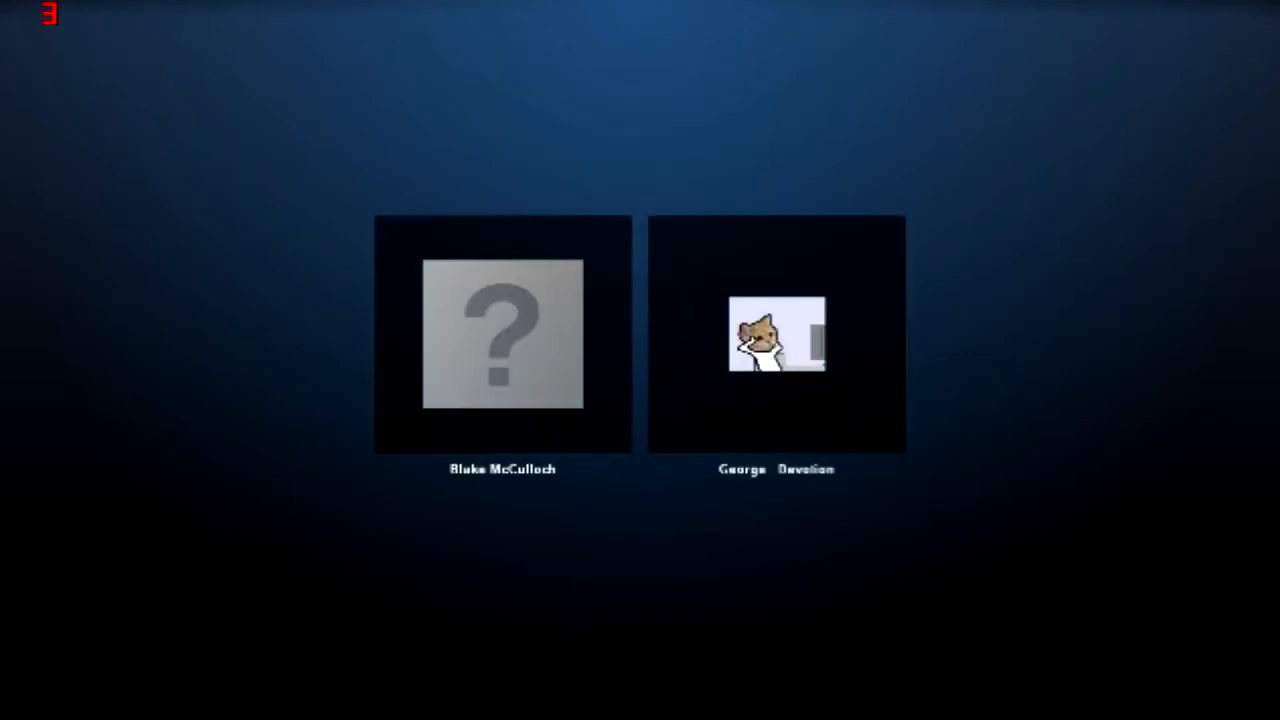
click(500, 340)
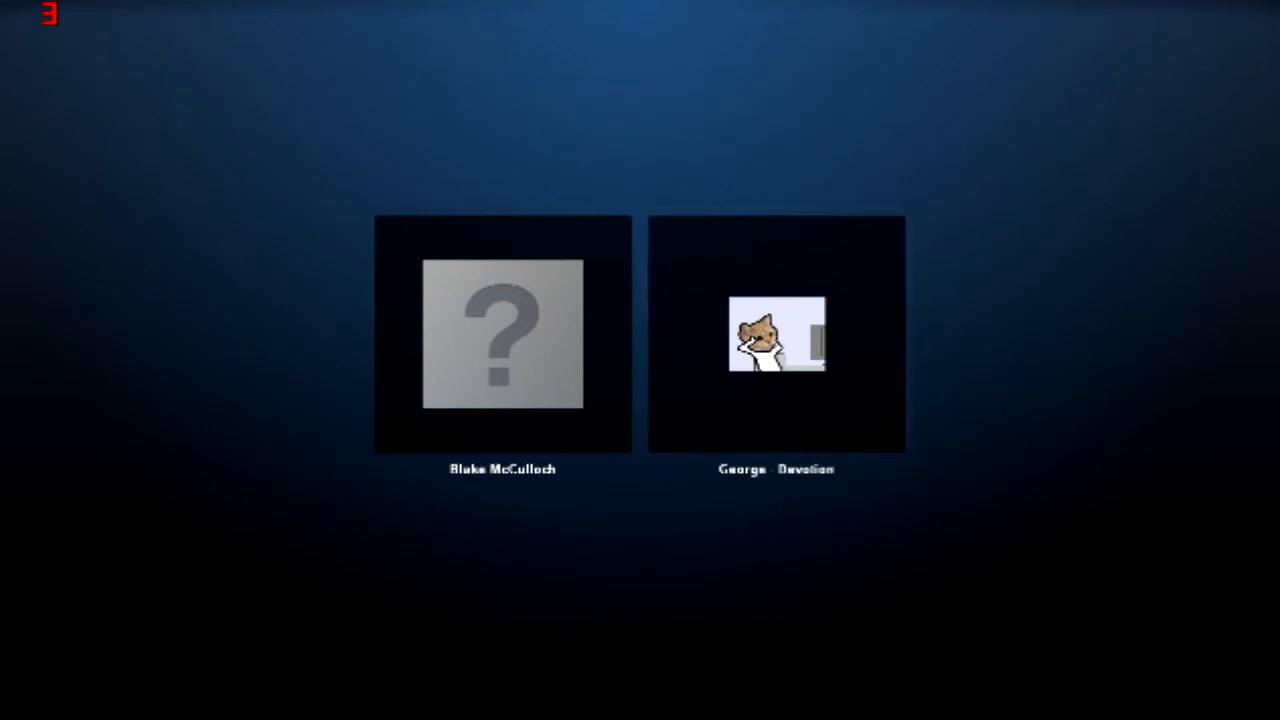
click(778, 340)
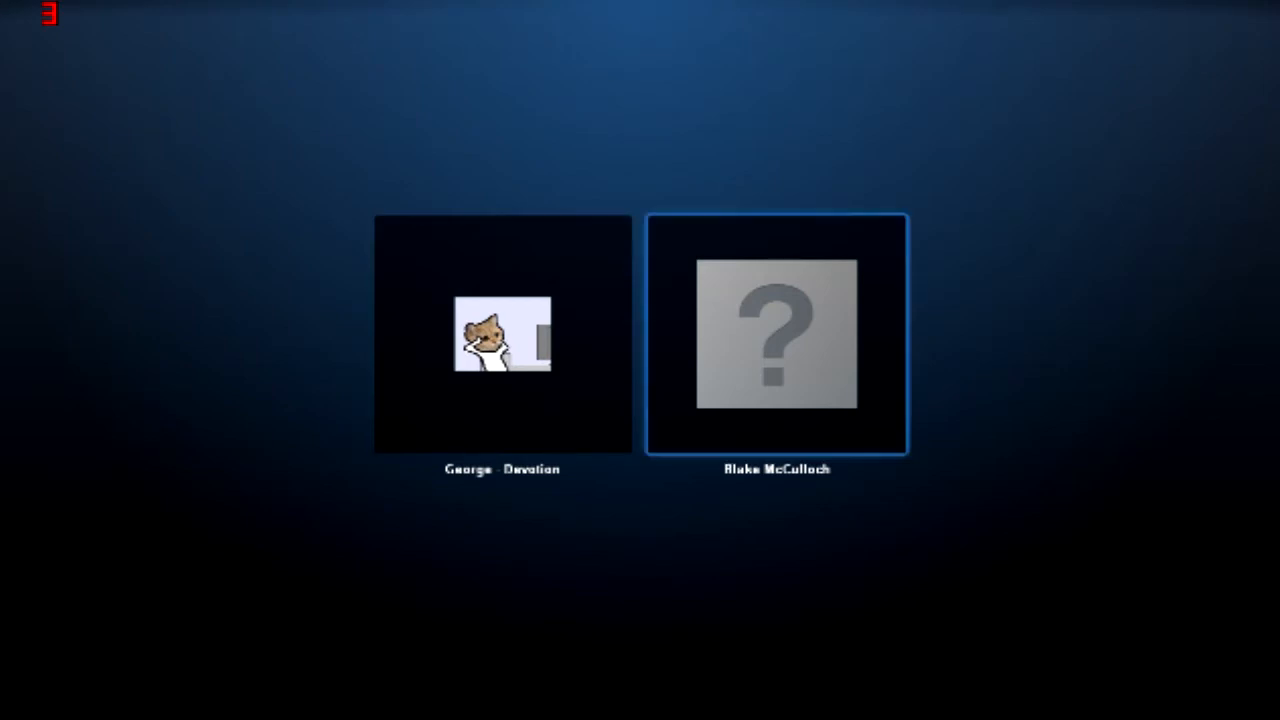
click(496, 336)
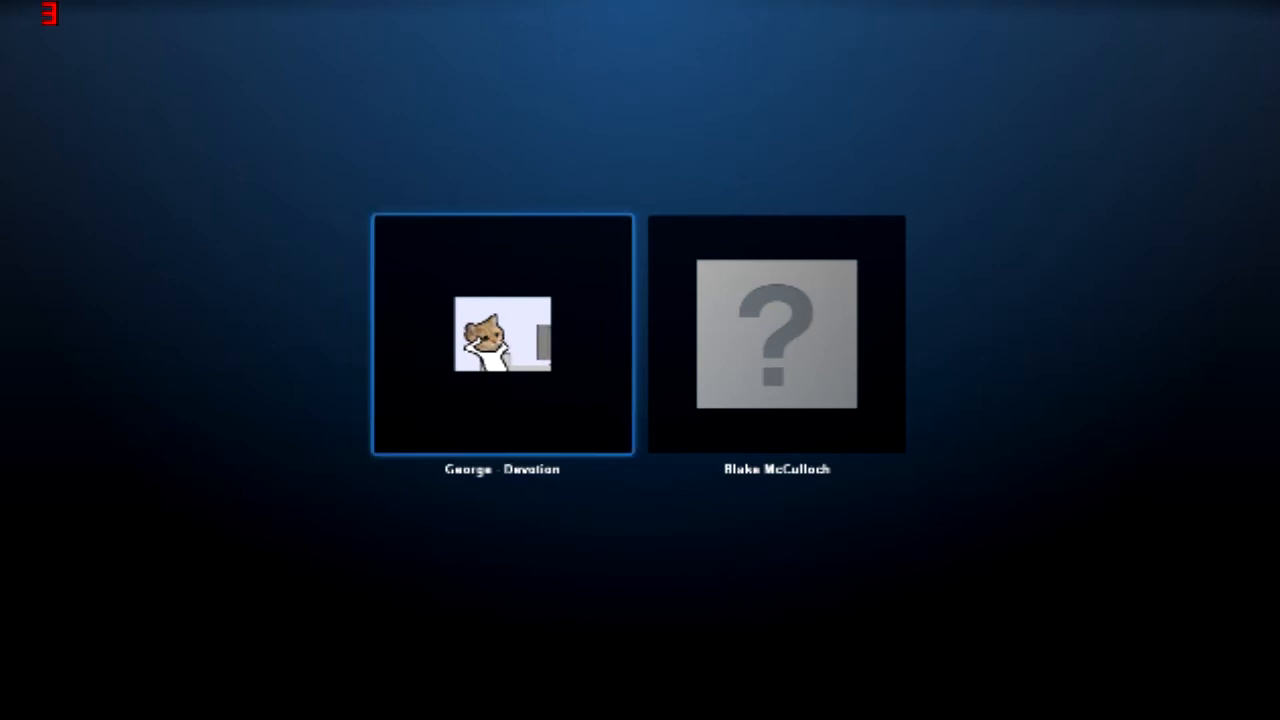
click(776, 340)
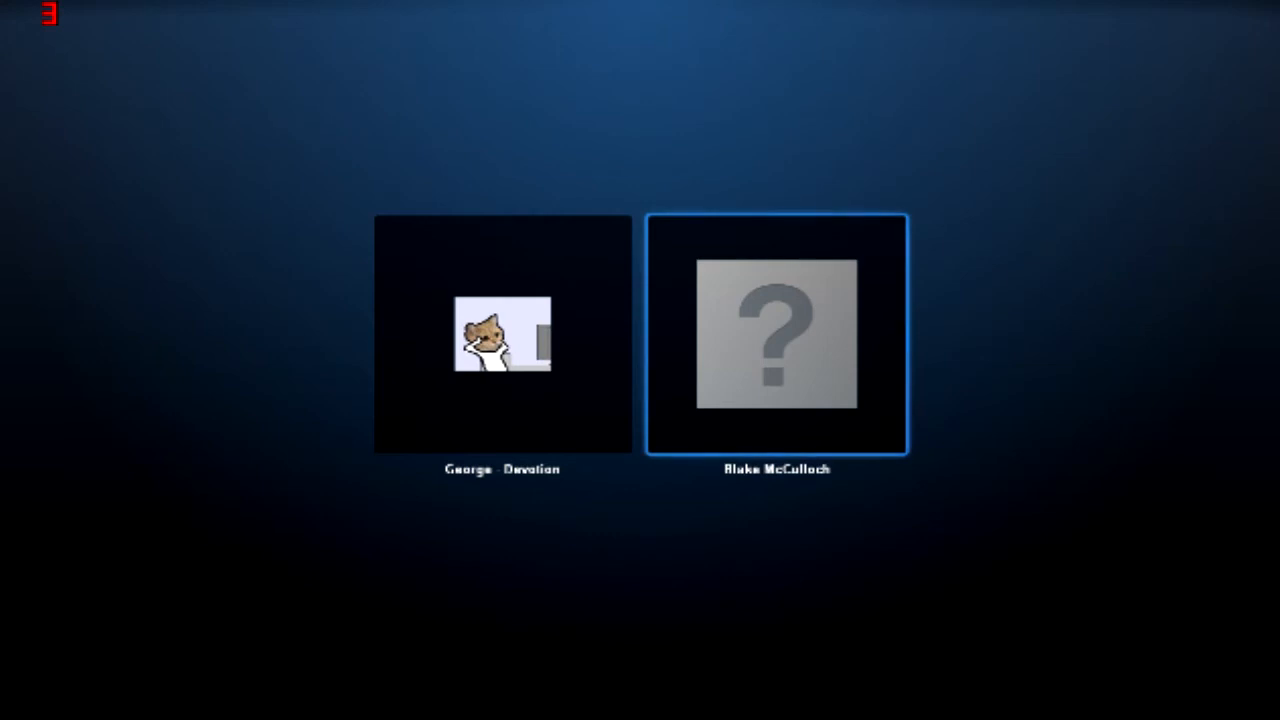
click(502, 336)
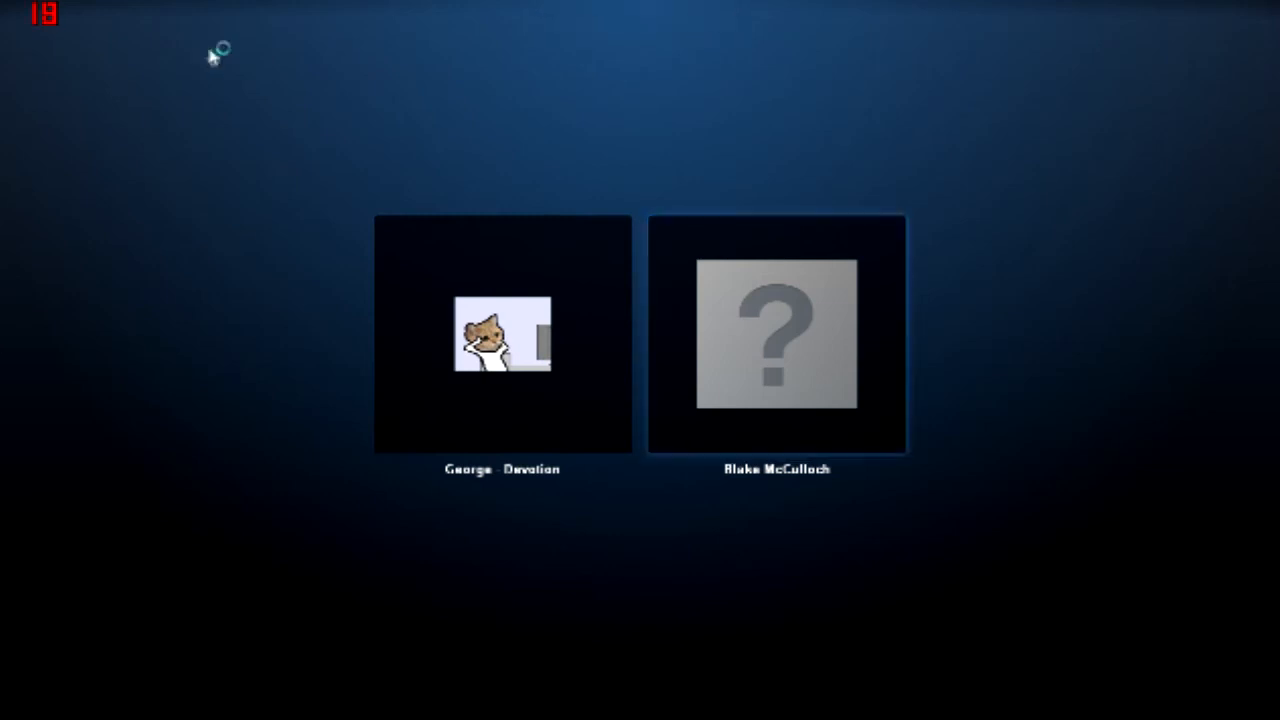
click(500, 336)
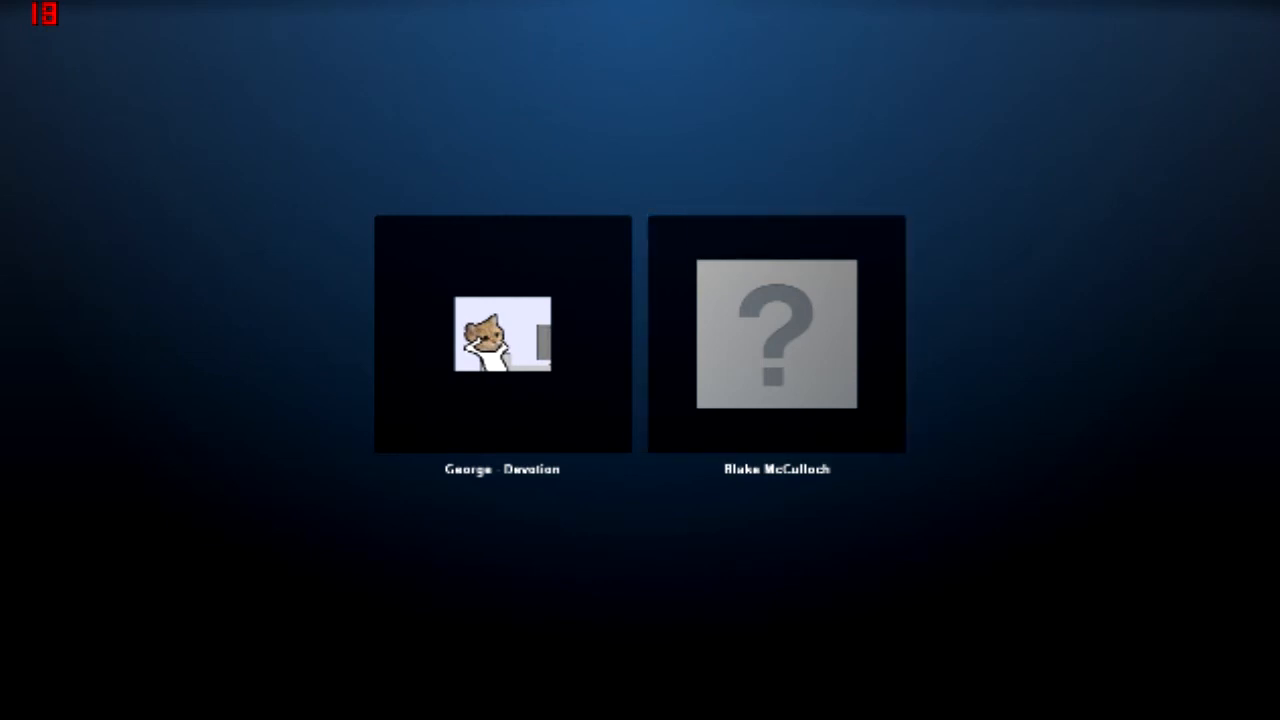
click(502, 334)
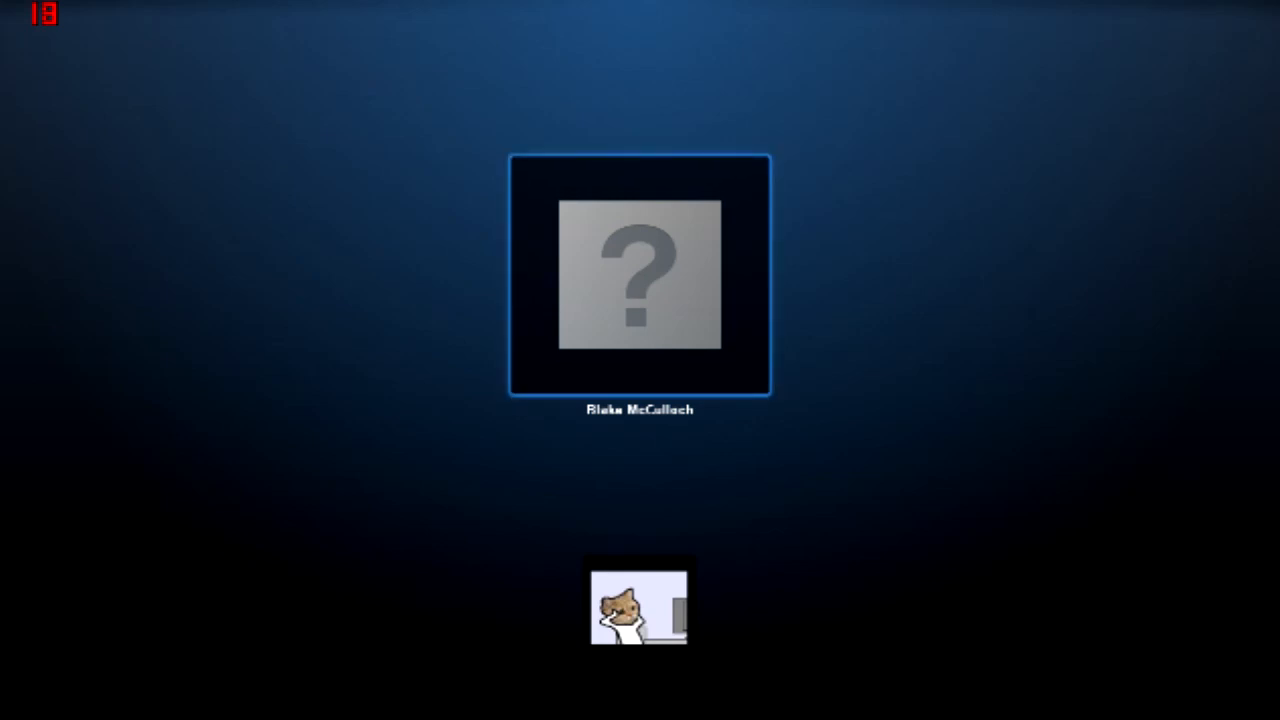
mouse_move(904, 550)
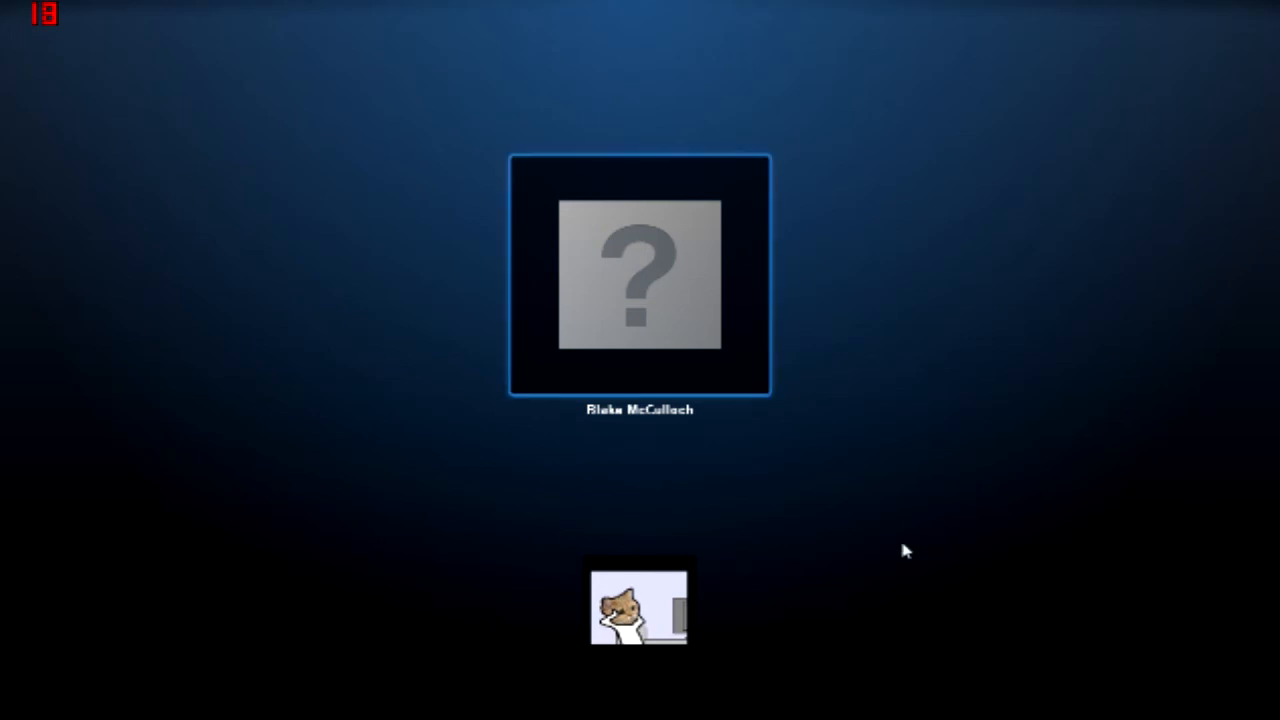
mouse_move(664, 644)
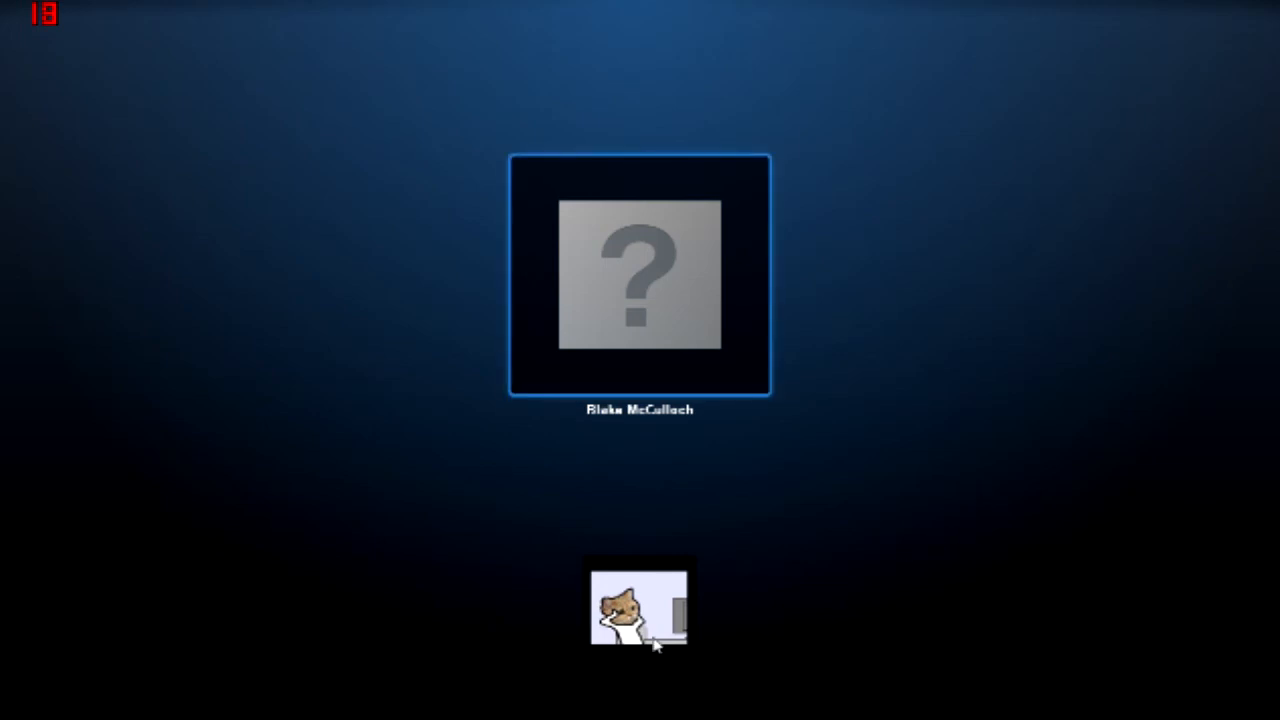
mouse_move(892, 438)
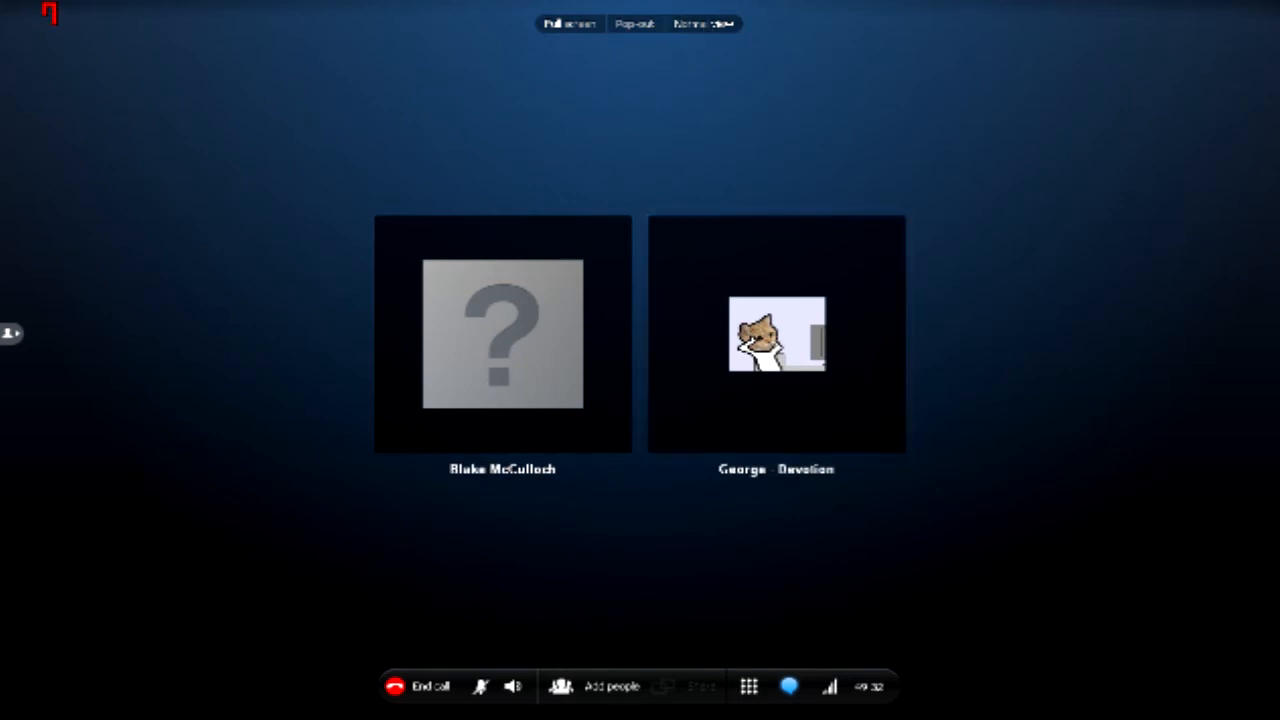
mouse_move(152, 420)
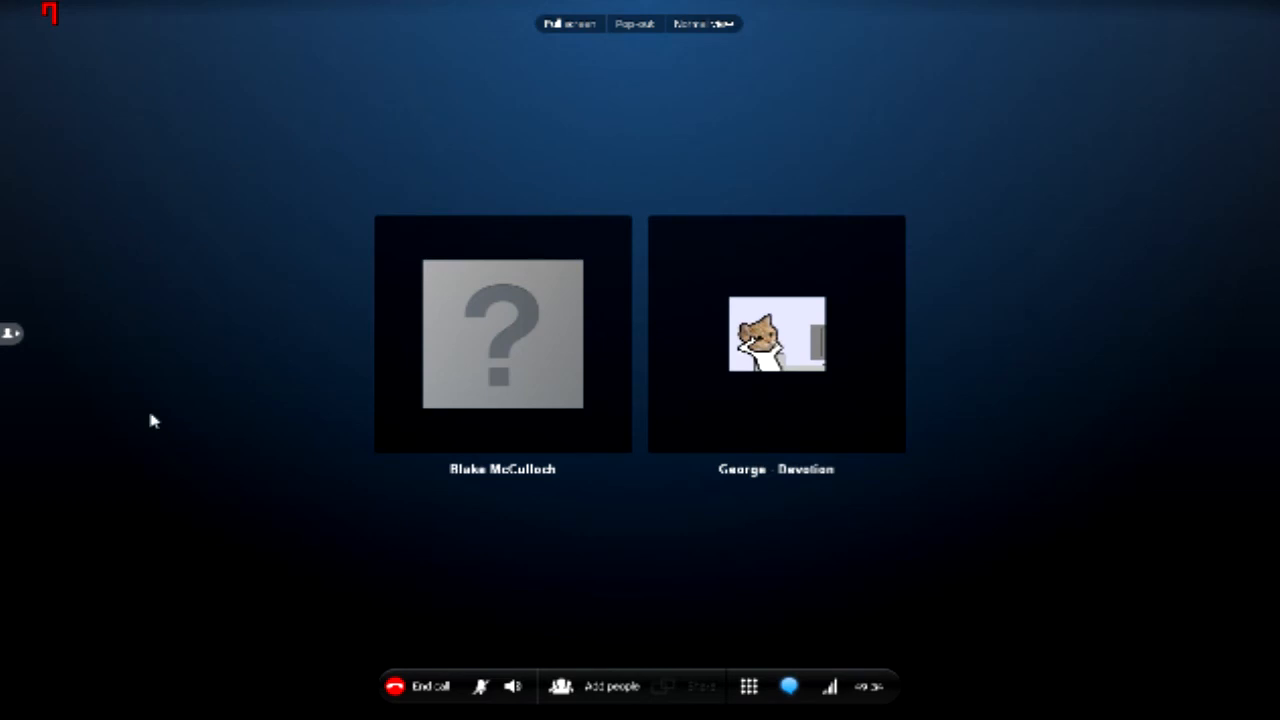
mouse_move(318, 662)
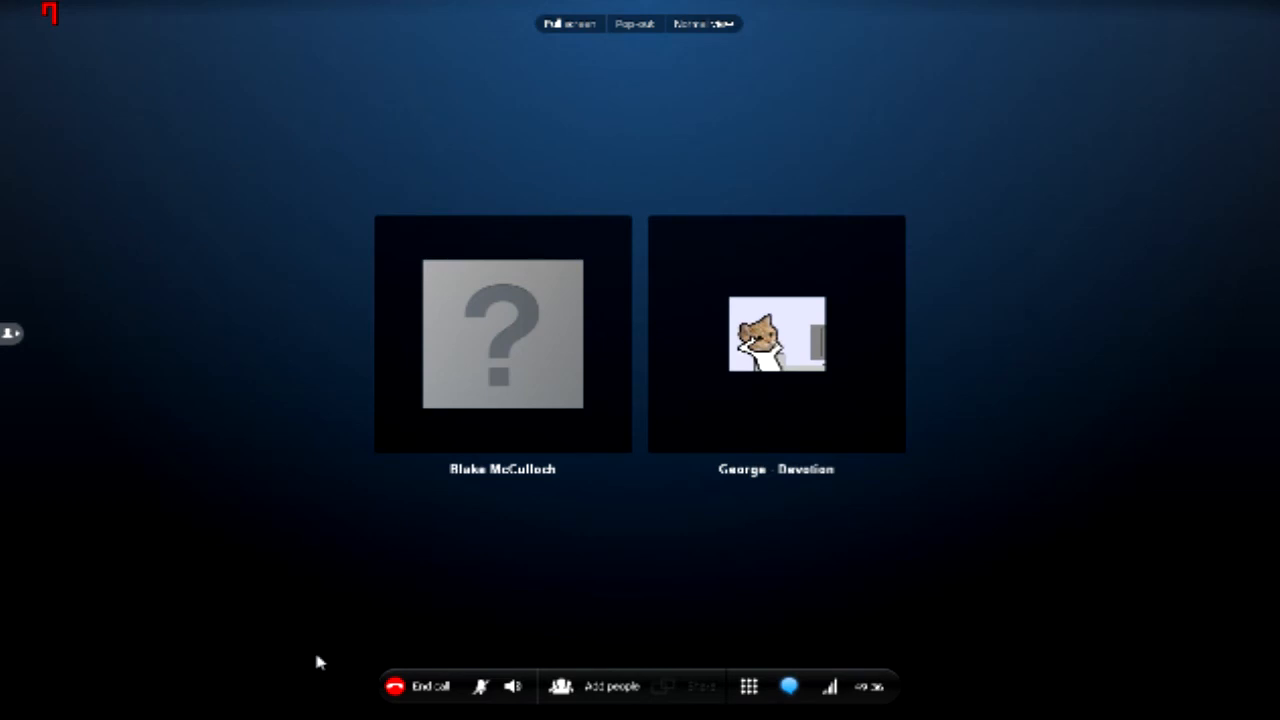
mouse_move(144, 508)
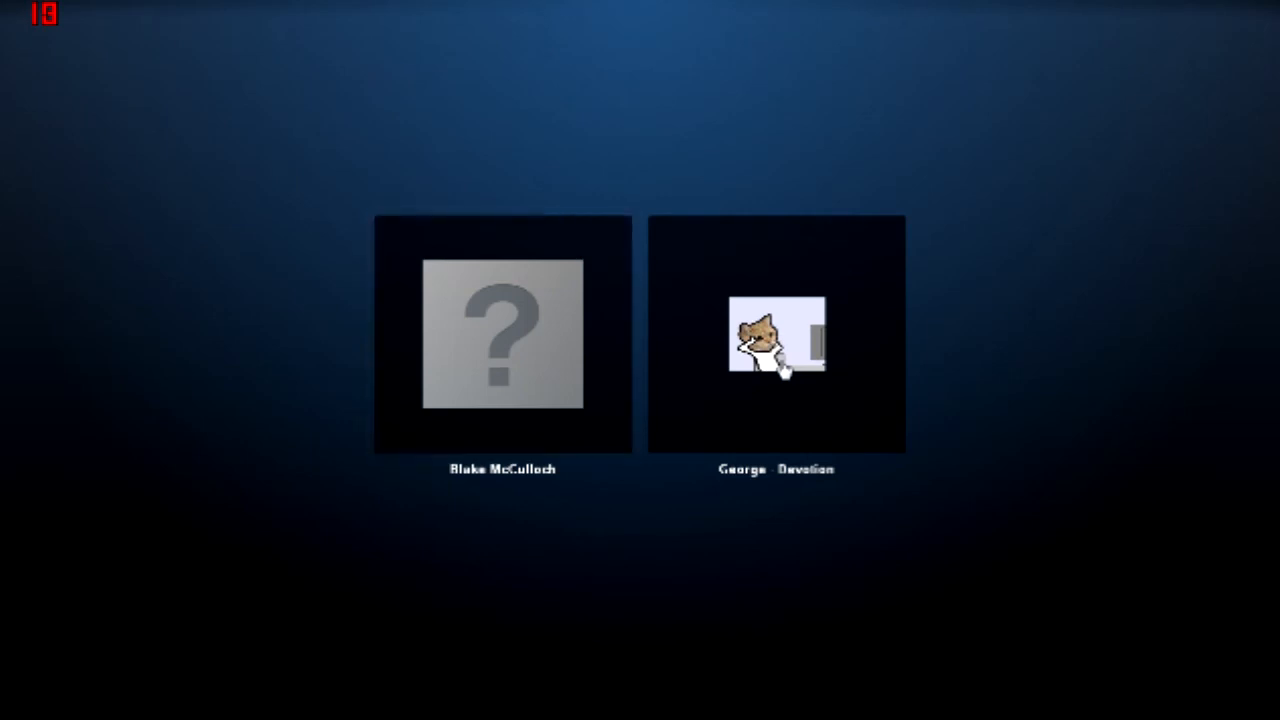
click(778, 344)
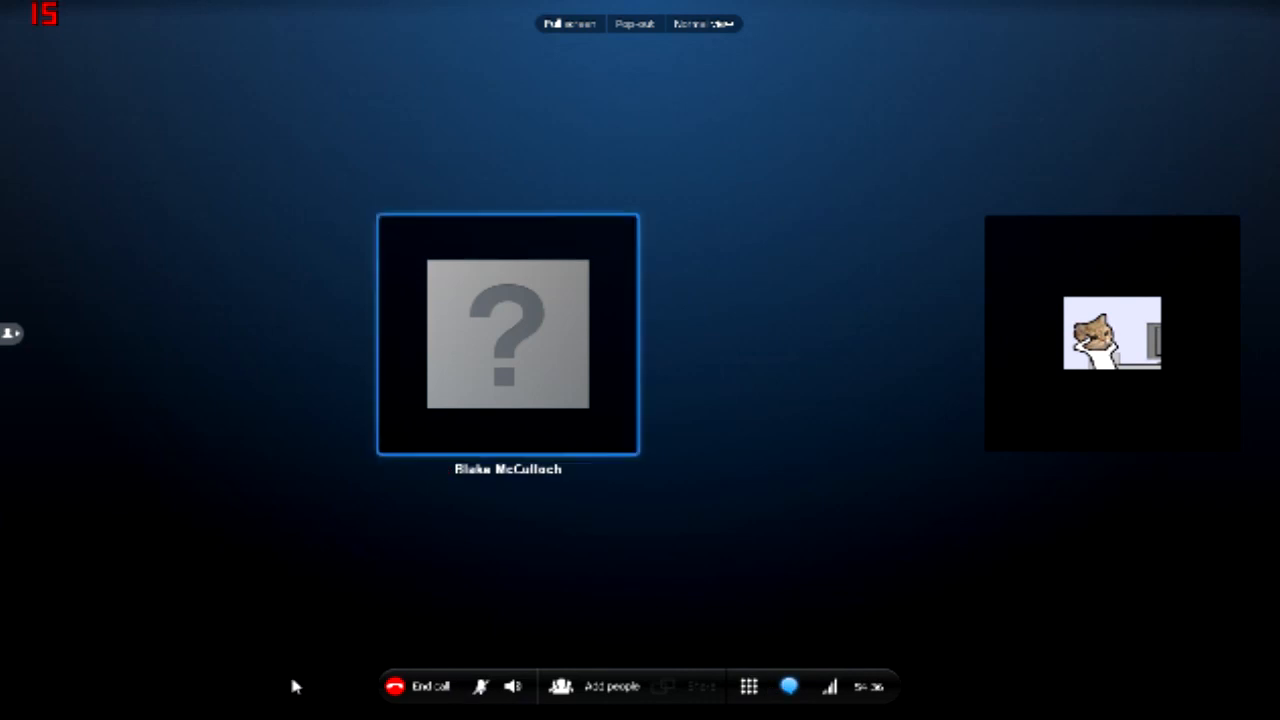
mouse_move(856, 450)
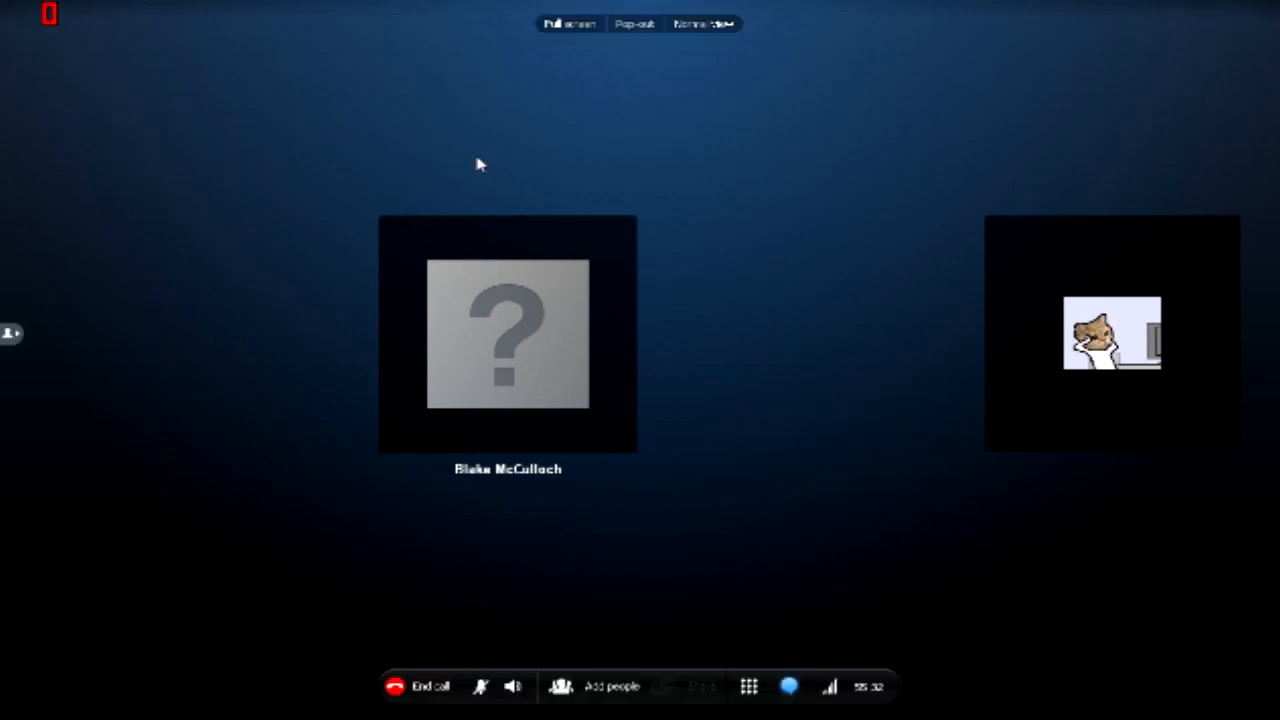
mouse_move(432, 180)
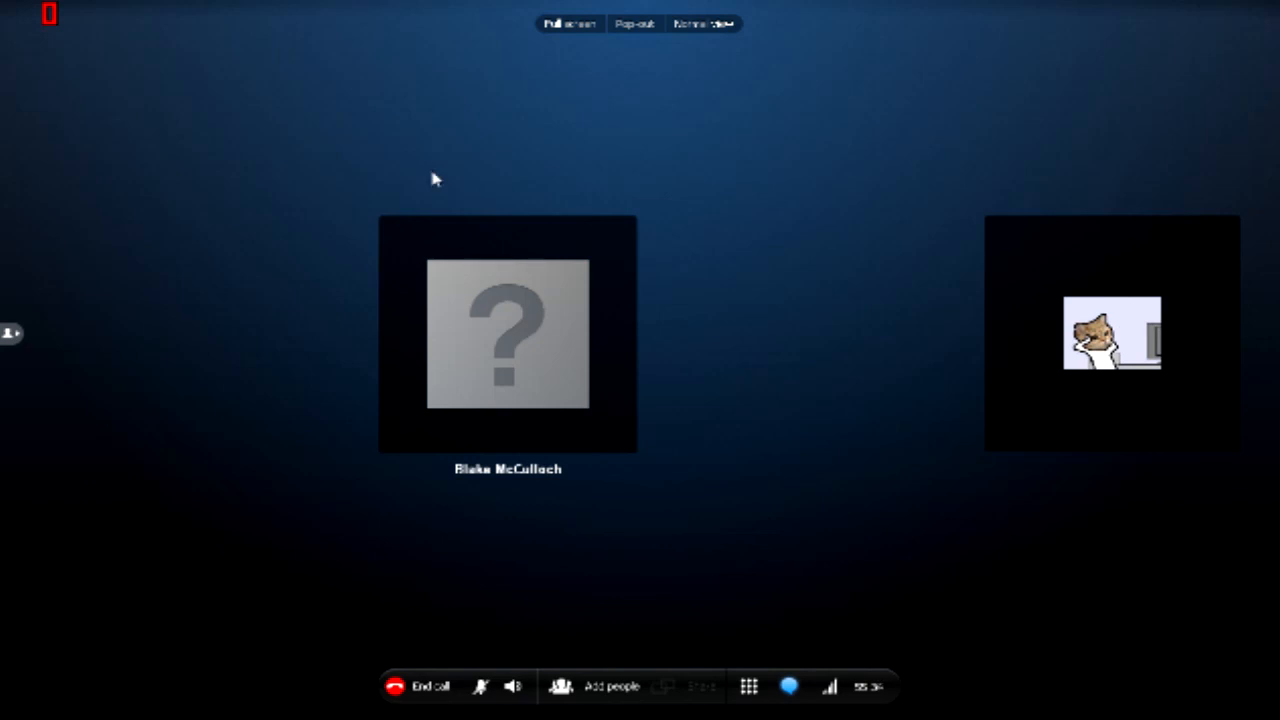